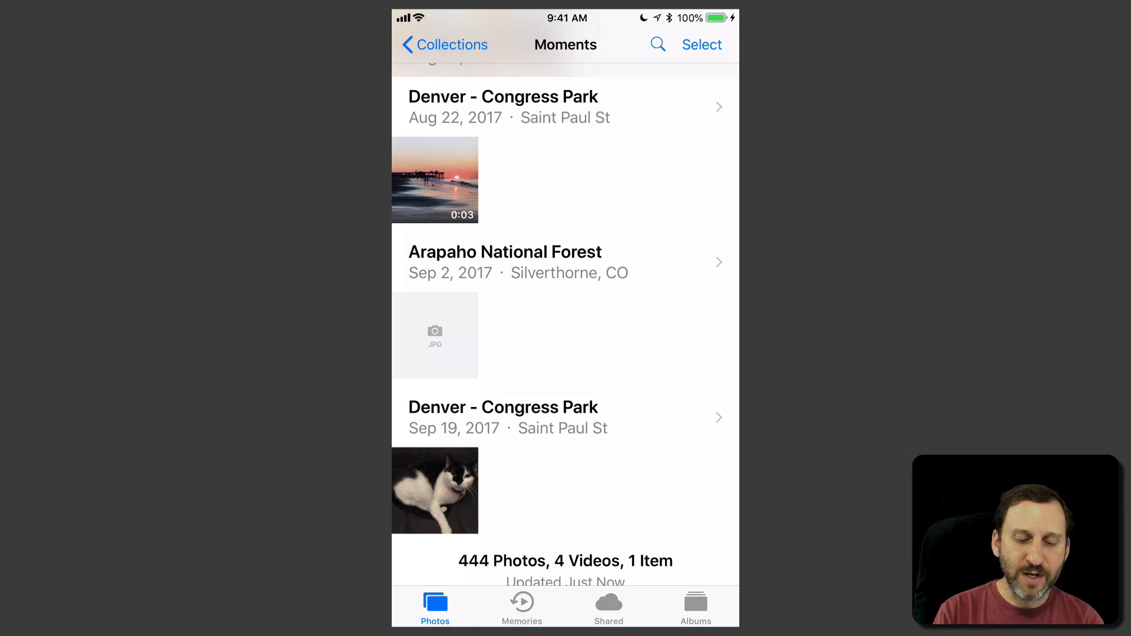
Switch to Memories on the iPhone and scroll down to the June 25, 2013 memory.
{"action": "left_click", "coordinate": [520, 606]}
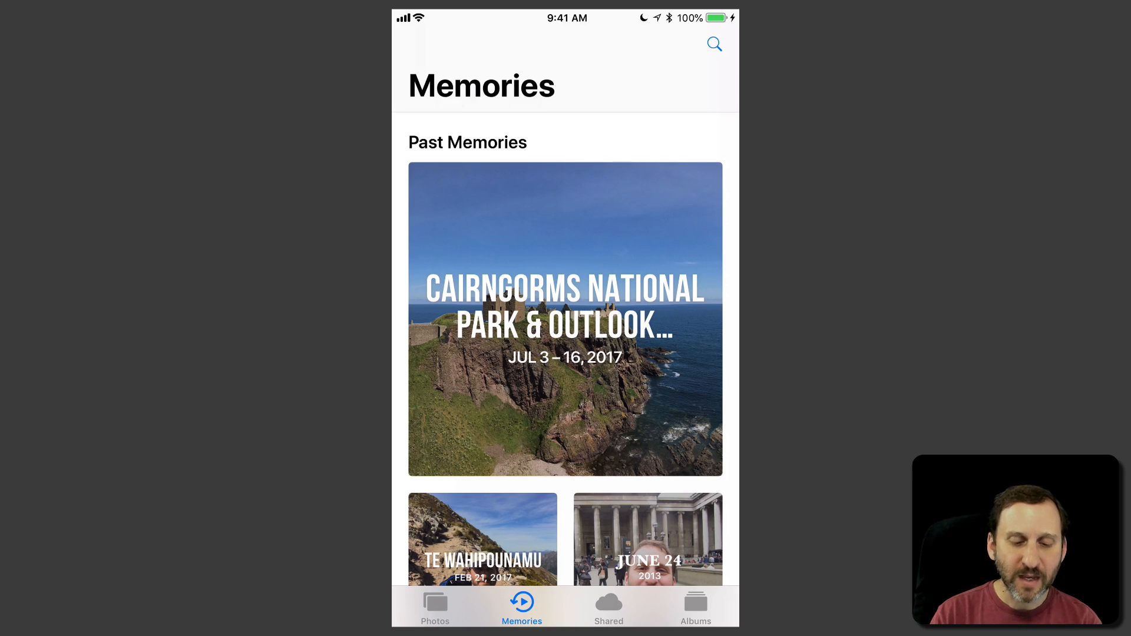
{"action": "scroll", "scroll_direction": "down", "scroll_amount": 3}
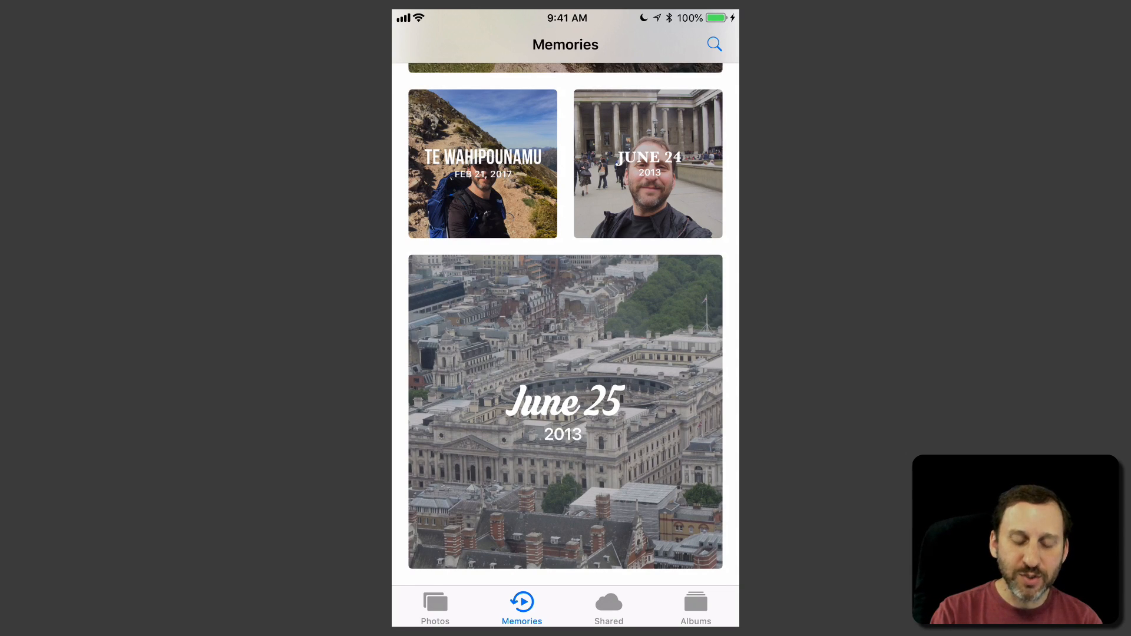
Open the June 25, 2013 memory and block memories of this day.
{"action": "left_click", "coordinate": [565, 412]}
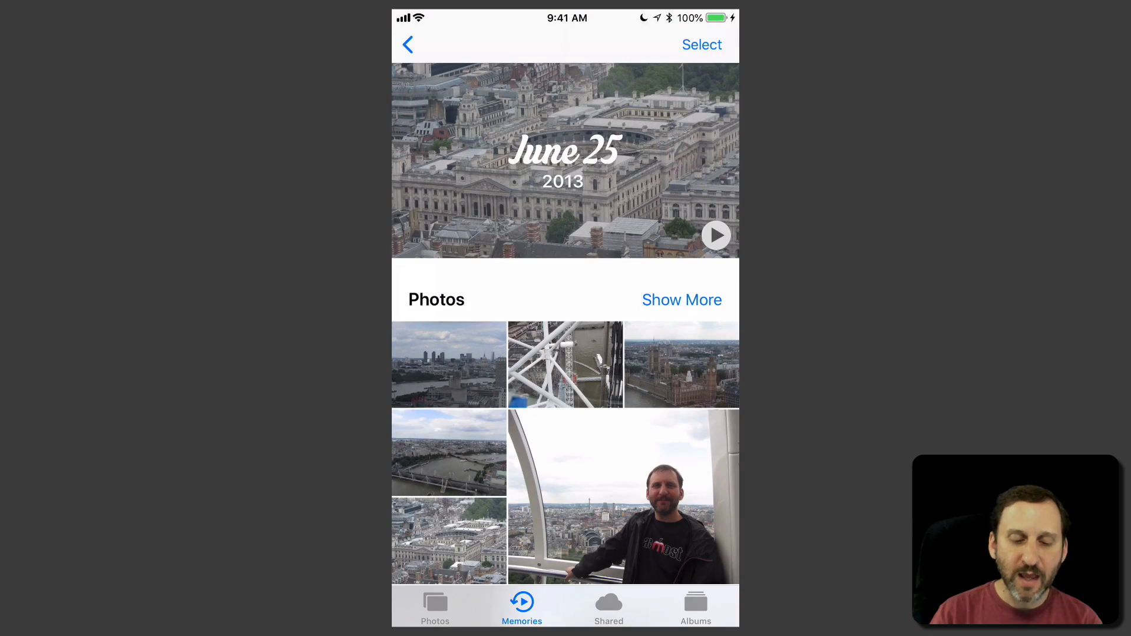
{"action": "scroll", "scroll_direction": "down", "scroll_amount": 3}
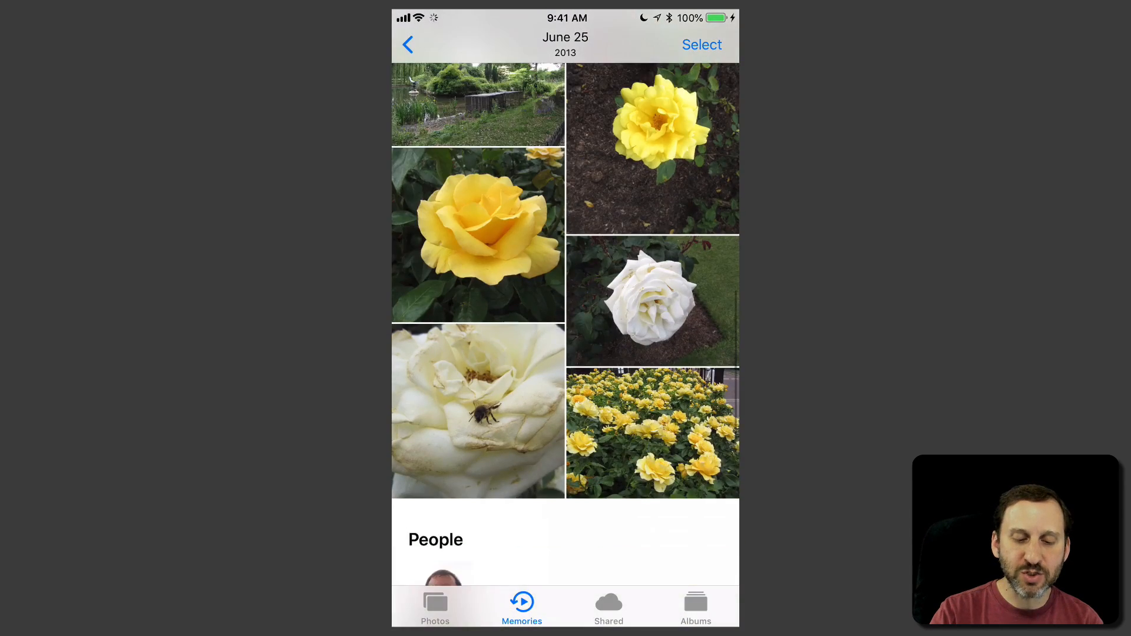
{"action": "scroll", "scroll_direction": "down", "scroll_amount": 3}
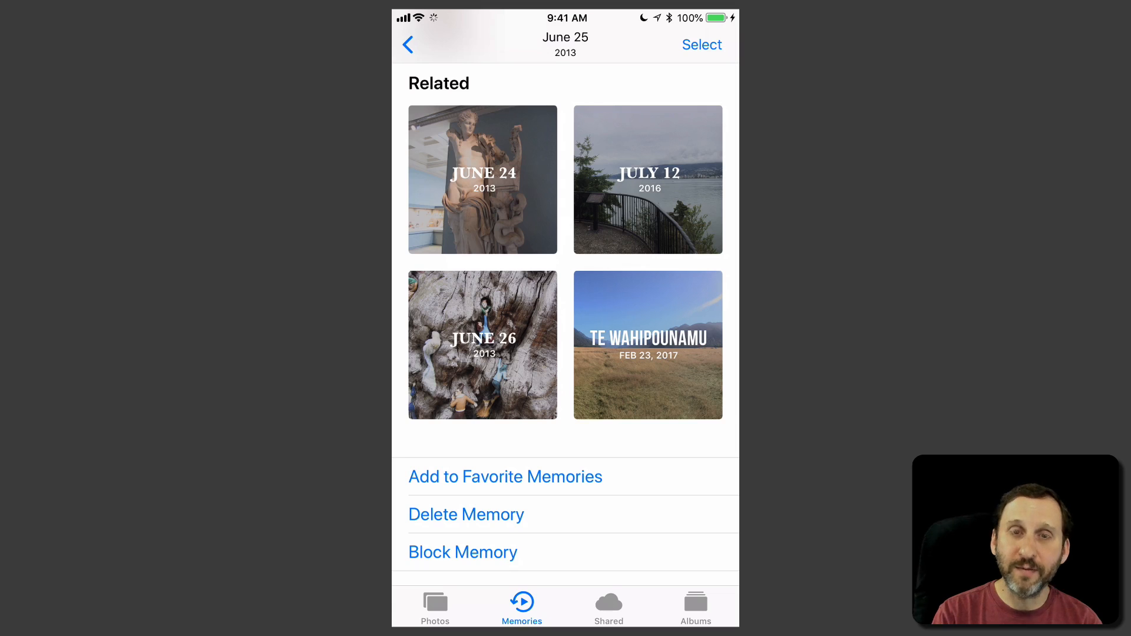
{"action": "left_click", "coordinate": [463, 552]}
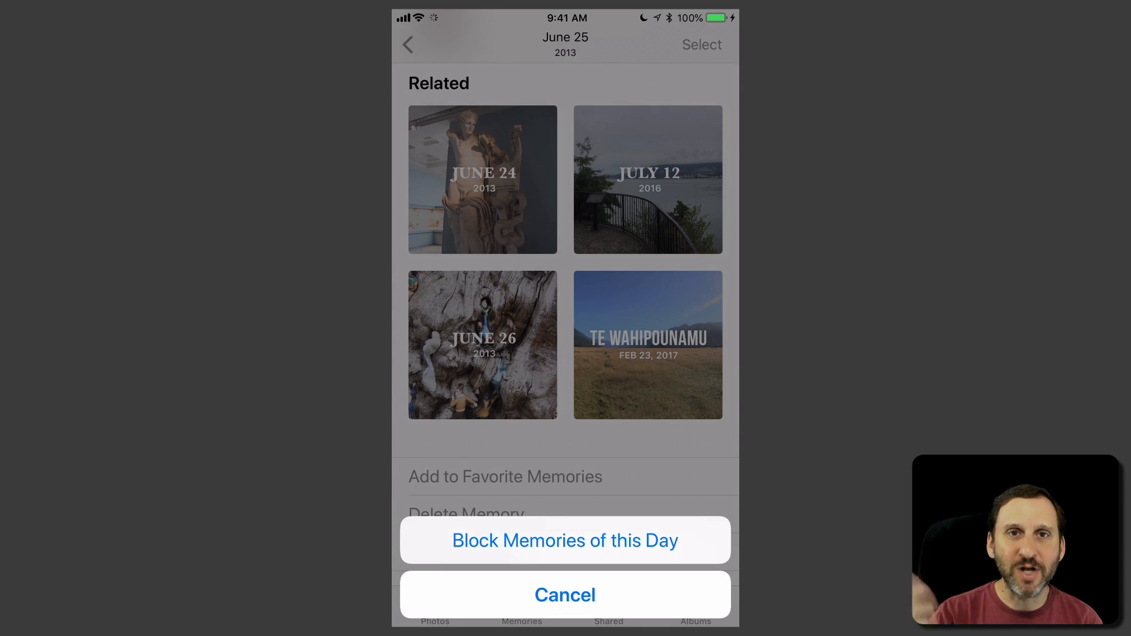
{"action": "left_click", "coordinate": [565, 594]}
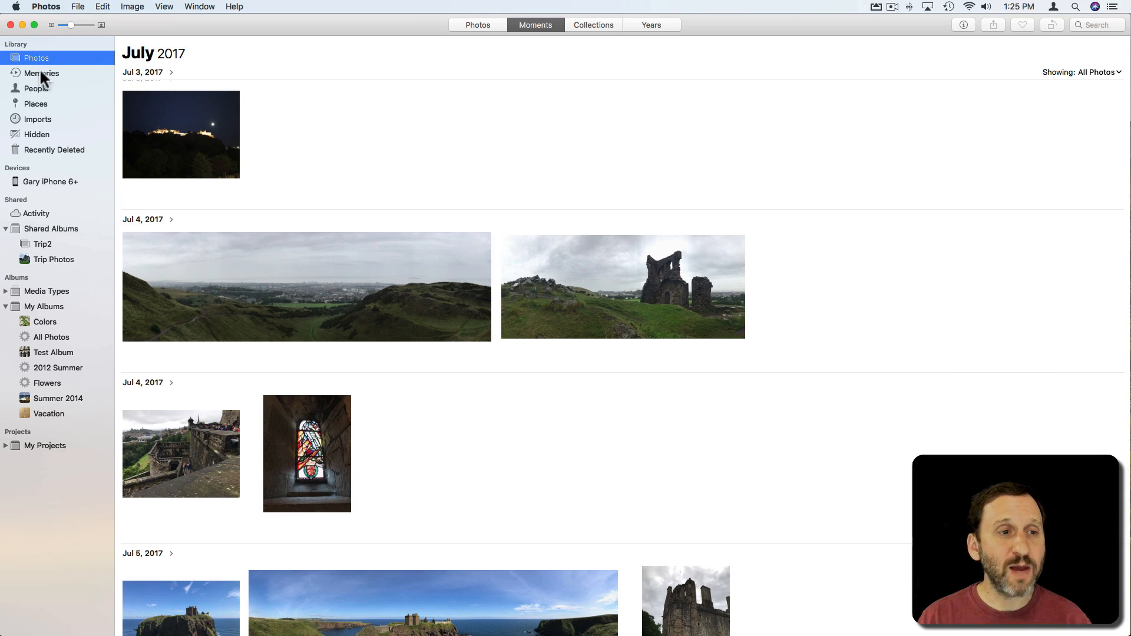
On the Mac, show Memories and bring up actions for the June 25, 2013 memory.
{"action": "left_click", "coordinate": [41, 73]}
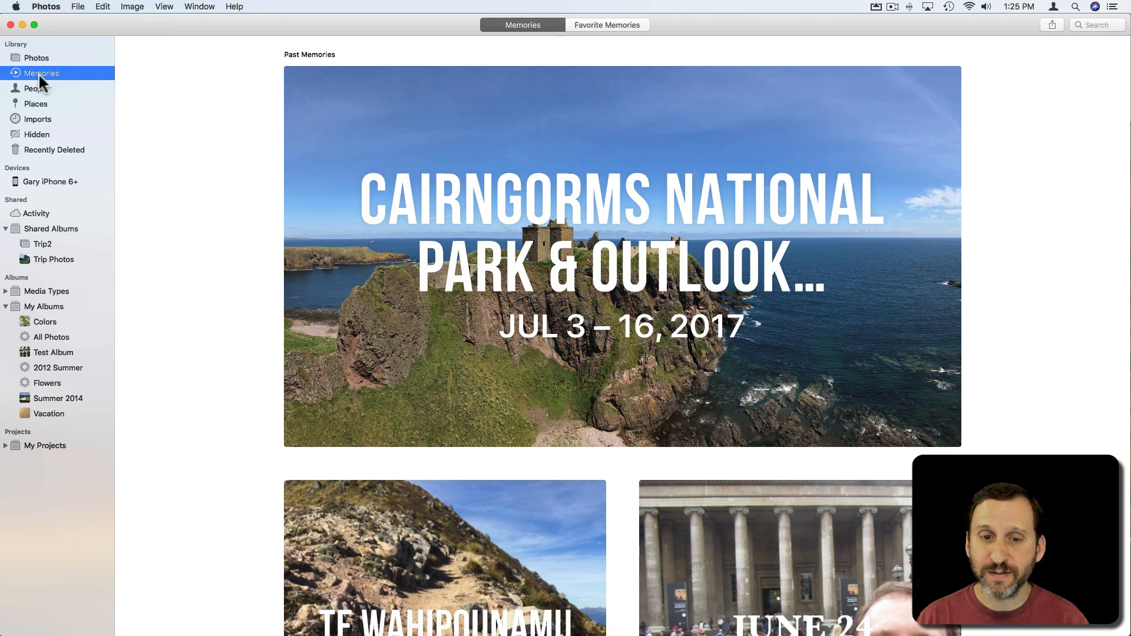
{"action": "mouse_move", "coordinate": [460, 132]}
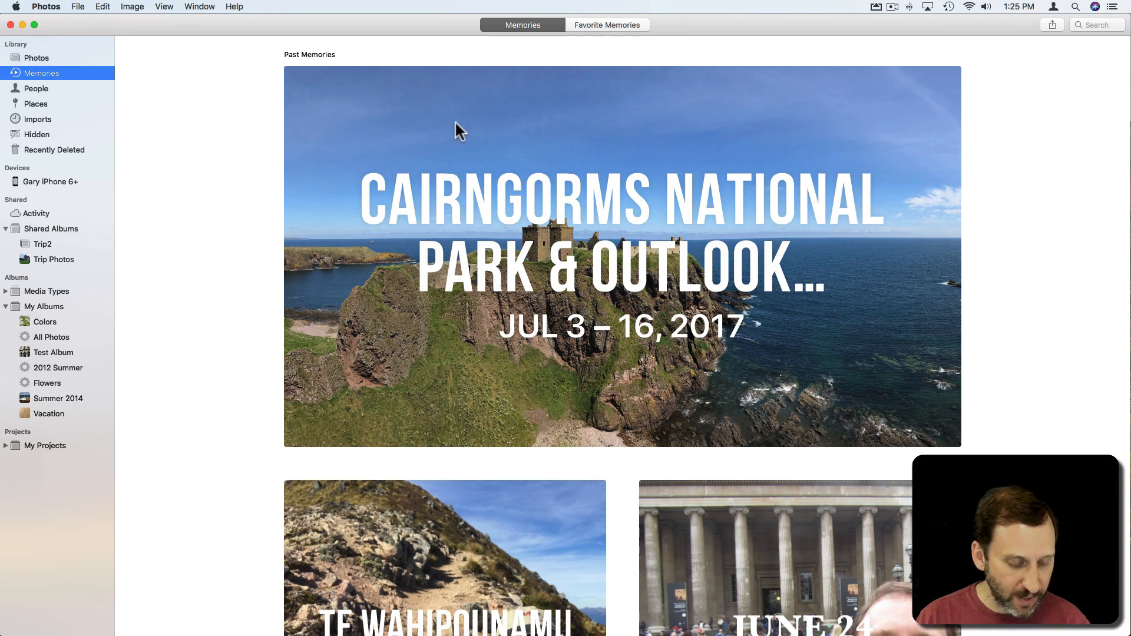
{"action": "mouse_move", "coordinate": [570, 197]}
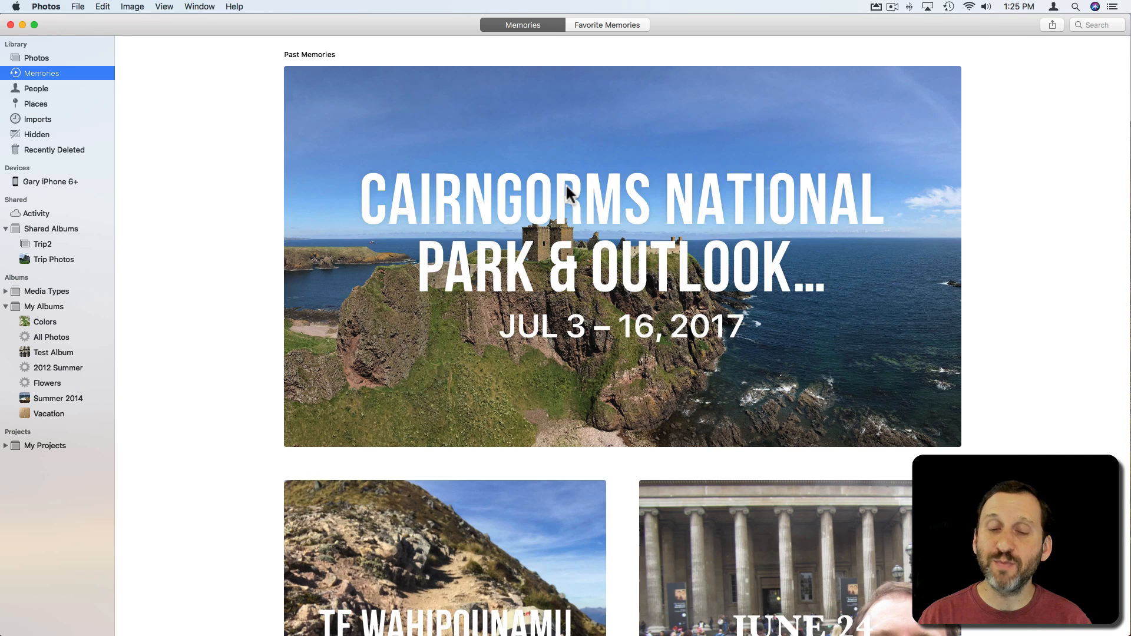
{"action": "right_click", "coordinate": [569, 193]}
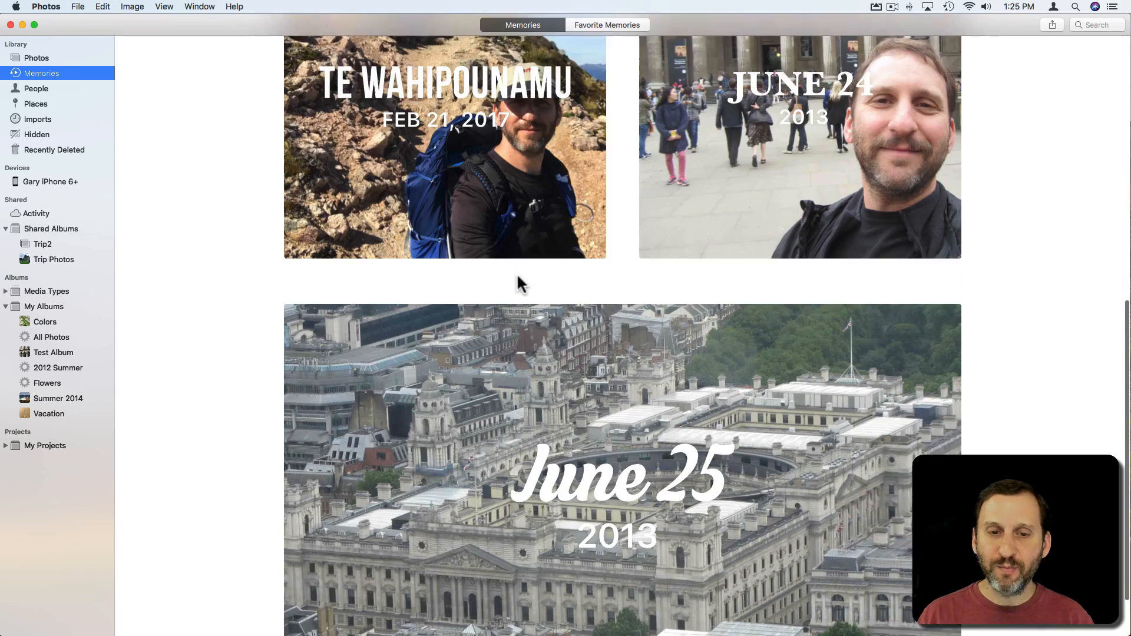
{"action": "scroll", "scroll_direction": "down", "scroll_amount": 3}
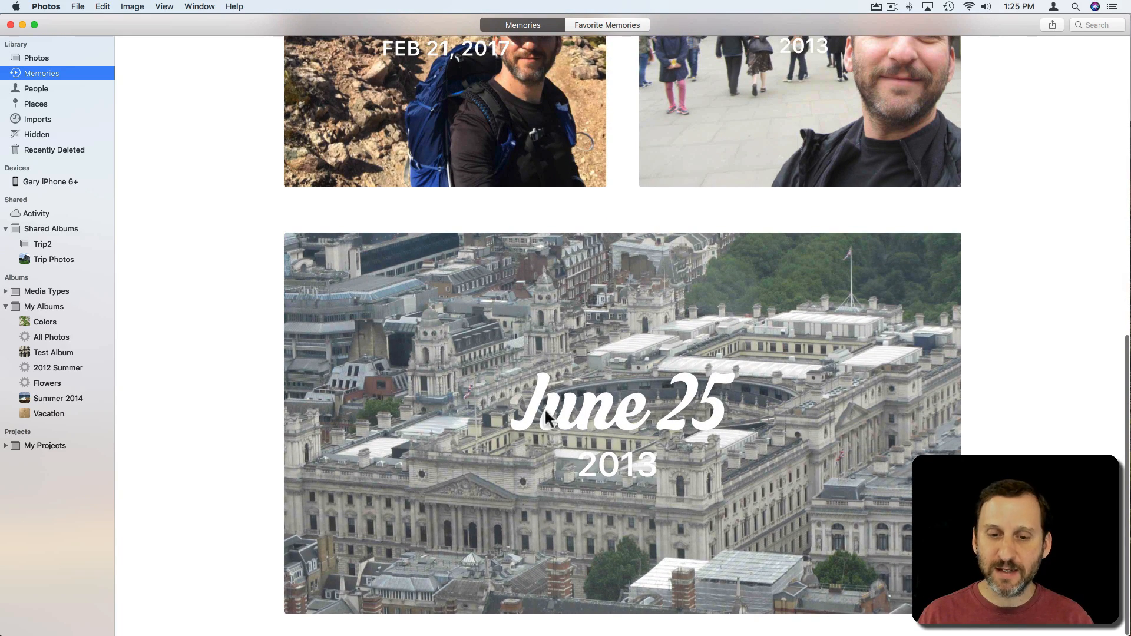
{"action": "left_click", "coordinate": [556, 407]}
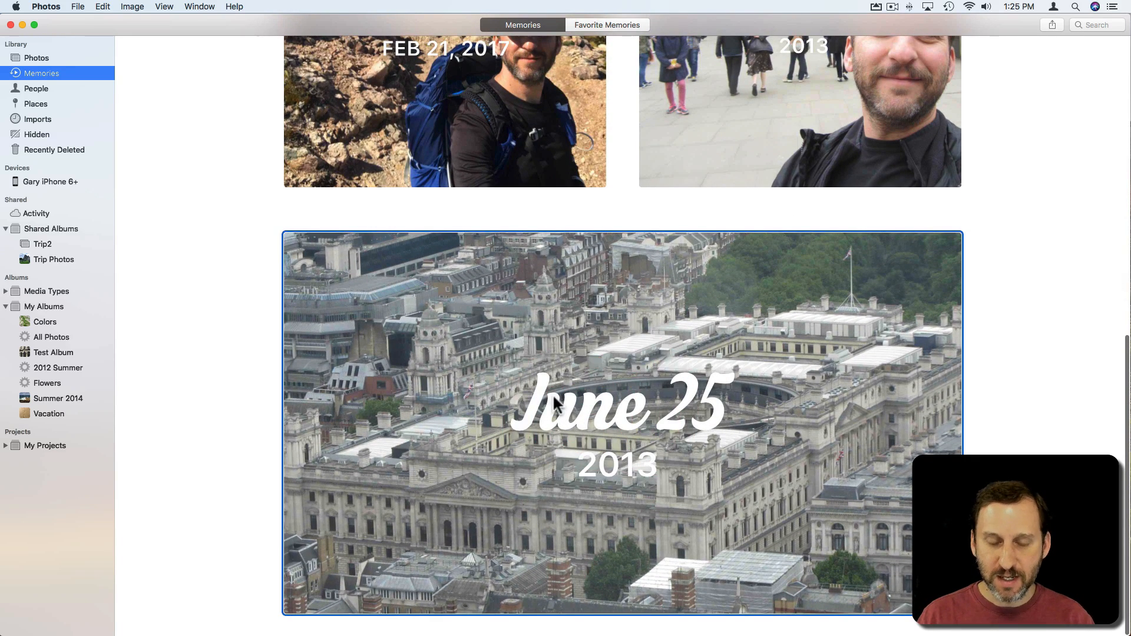
{"action": "right_click", "coordinate": [555, 404]}
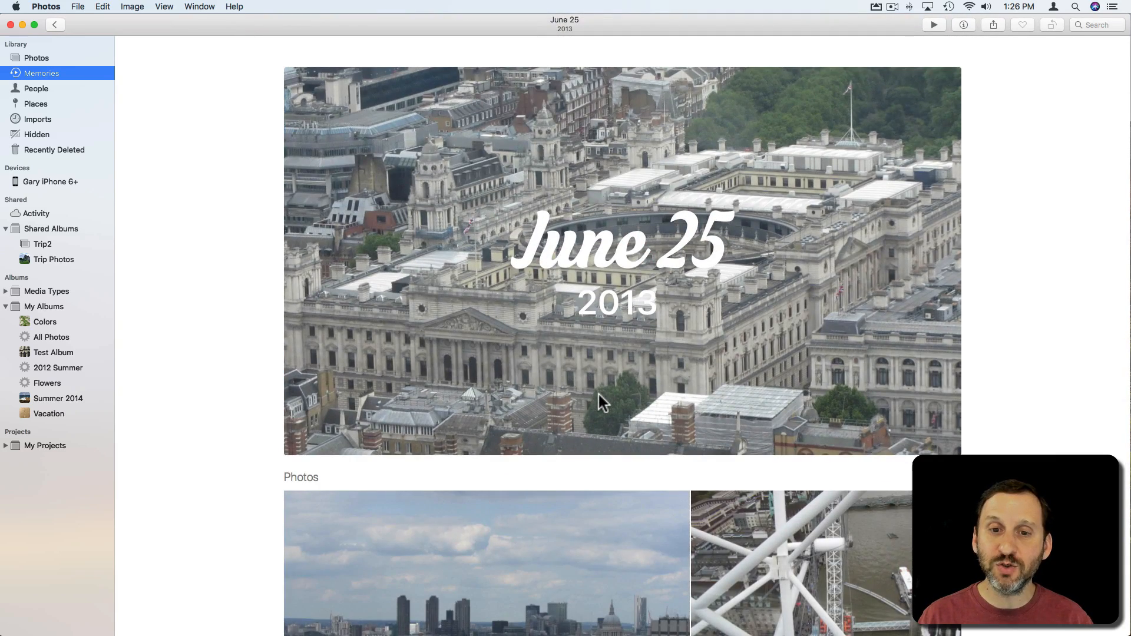
Scroll to the bottom of the June 25 memory and choose Block Memory.
{"action": "scroll", "scroll_direction": "down", "scroll_amount": 3}
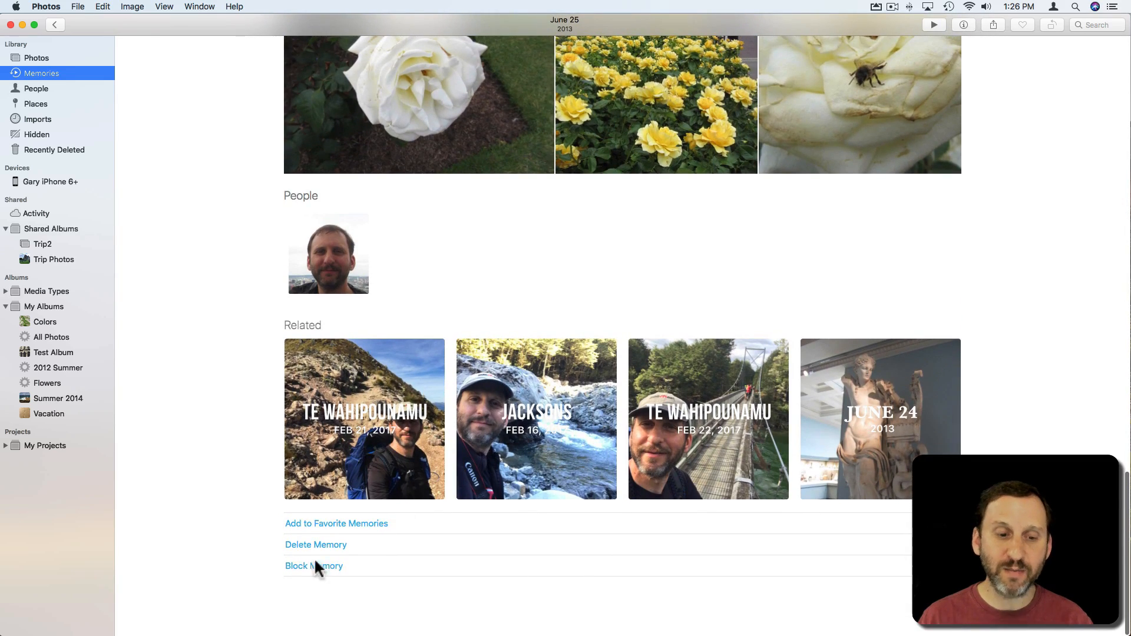
{"action": "scroll", "scroll_direction": "down", "scroll_amount": 3}
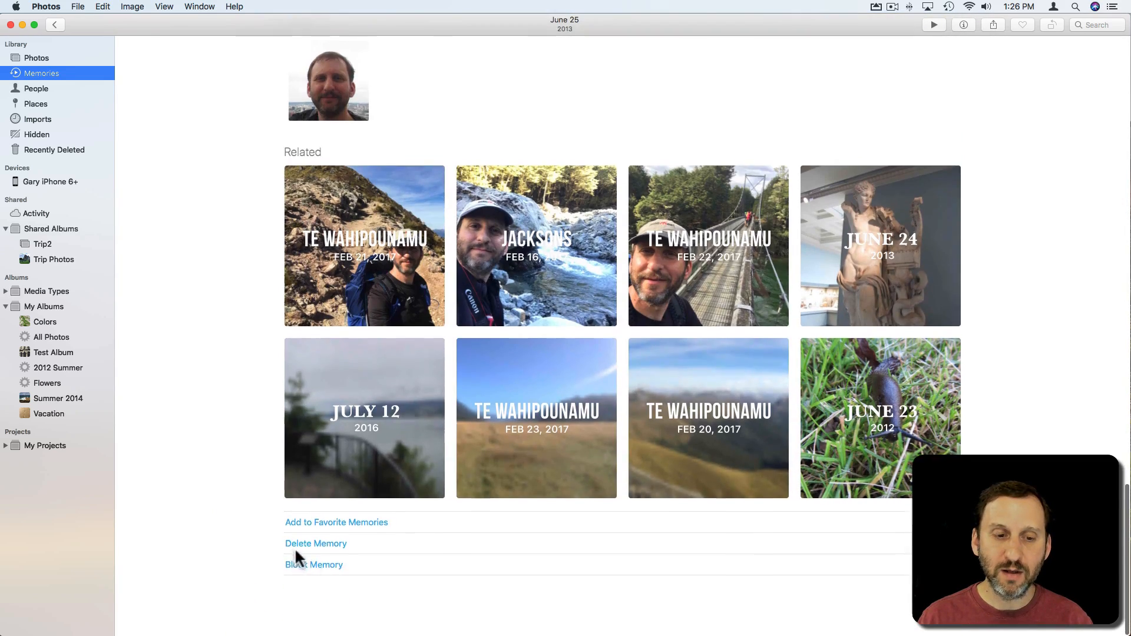
{"action": "left_click", "coordinate": [313, 565]}
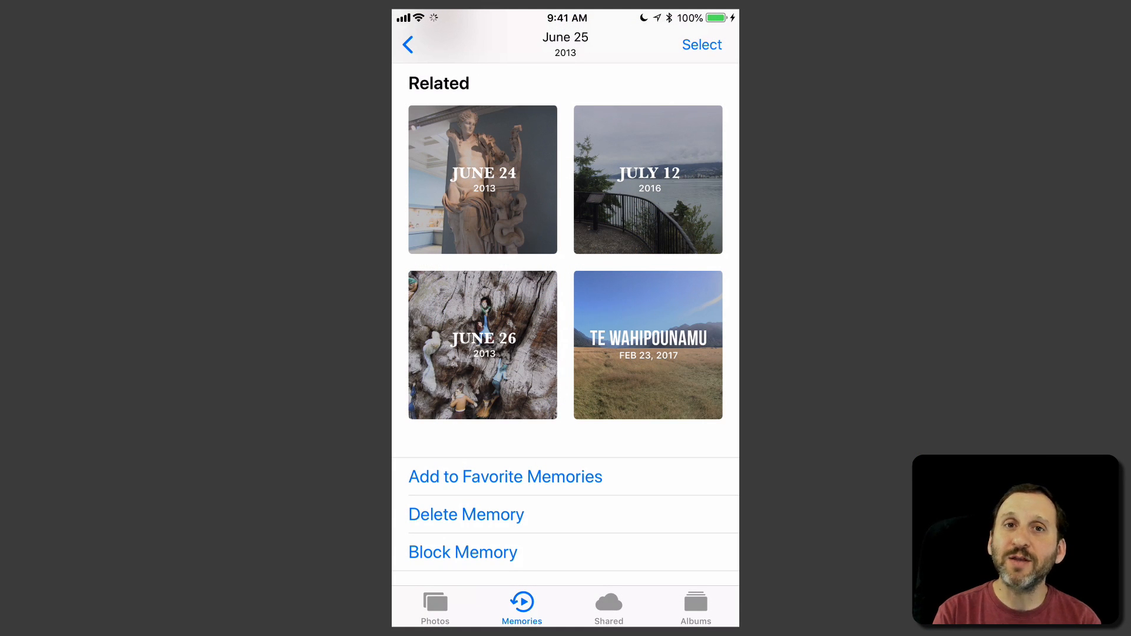
Exit Photos to the iPhone home screen.
{"action": "key", "text": "home"}
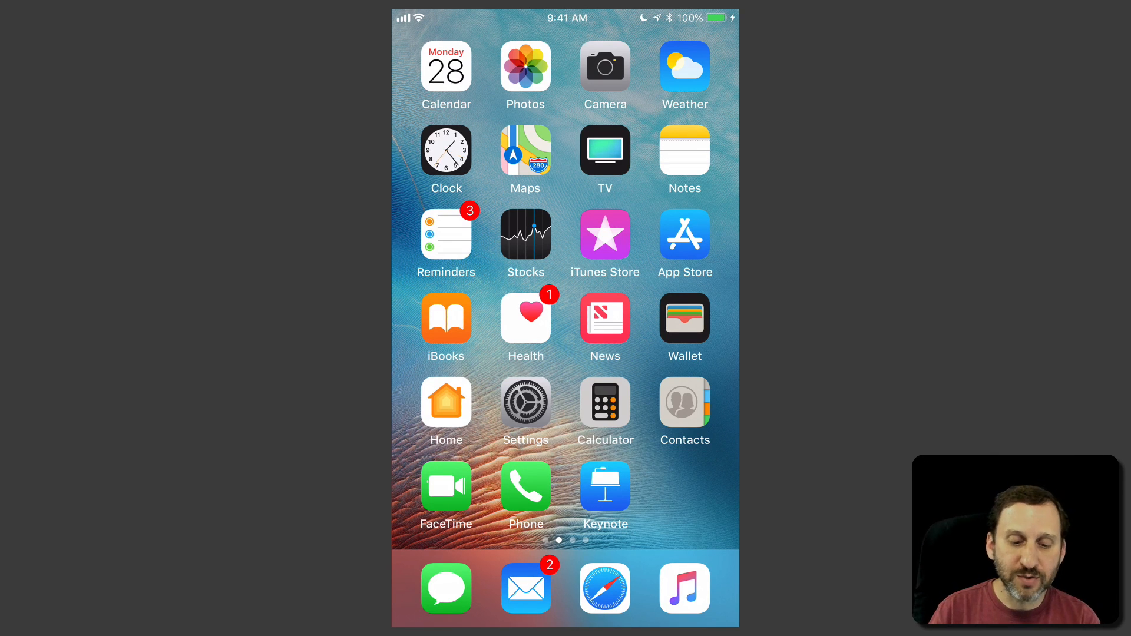
Turn off banner alerts for Photos Memories notifications in iPhone Settings.
{"action": "left_click", "coordinate": [525, 404]}
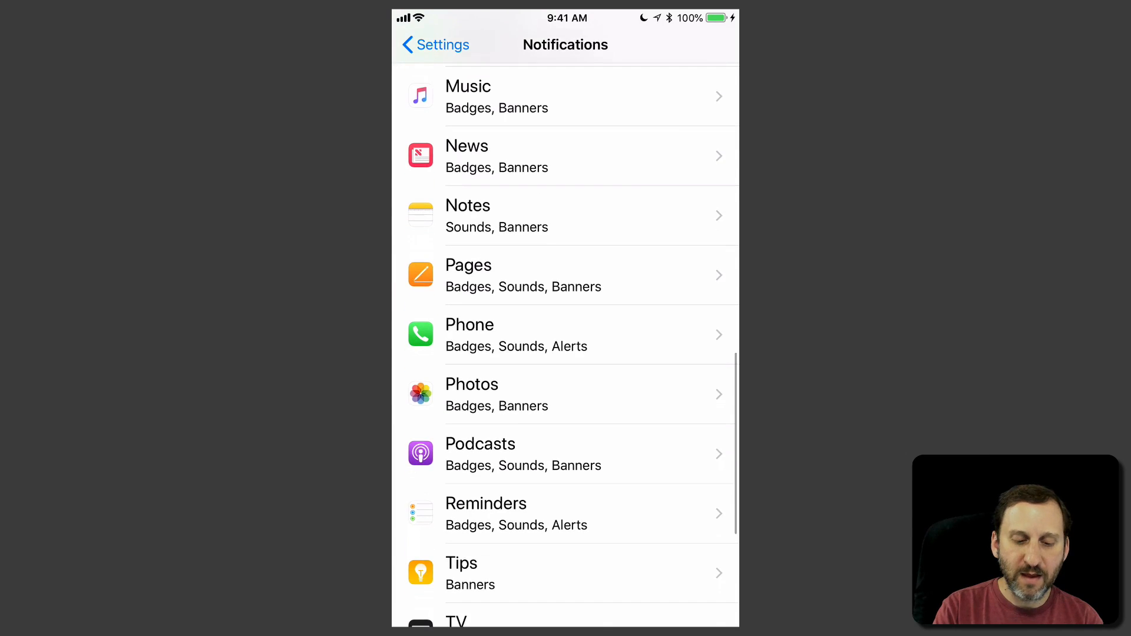
{"action": "left_click", "coordinate": [565, 394]}
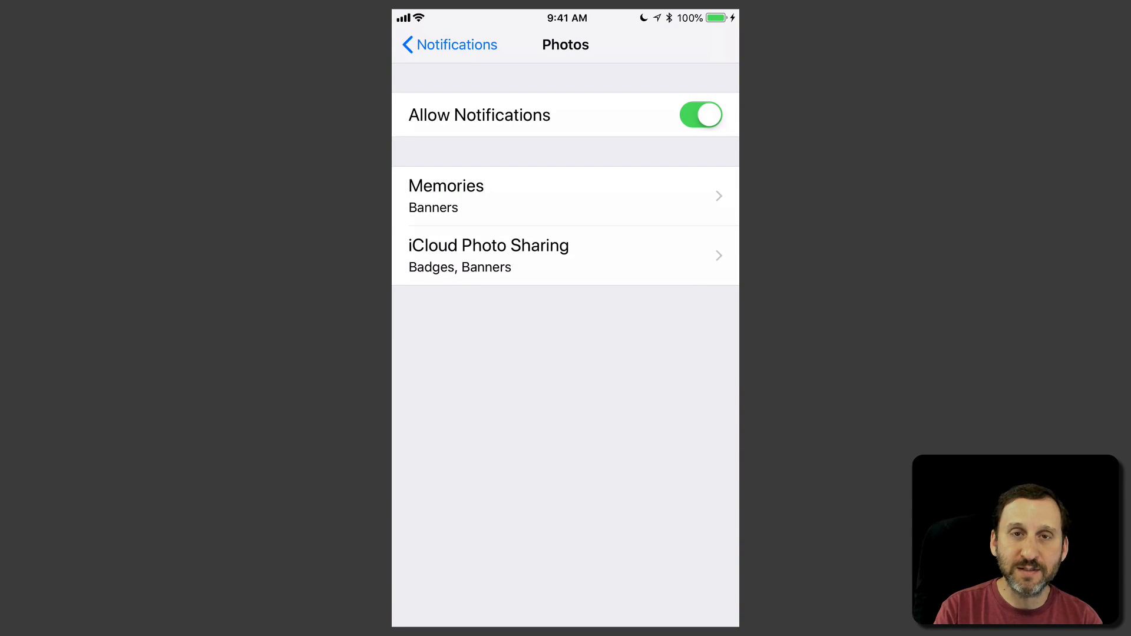
{"action": "left_click", "coordinate": [565, 196]}
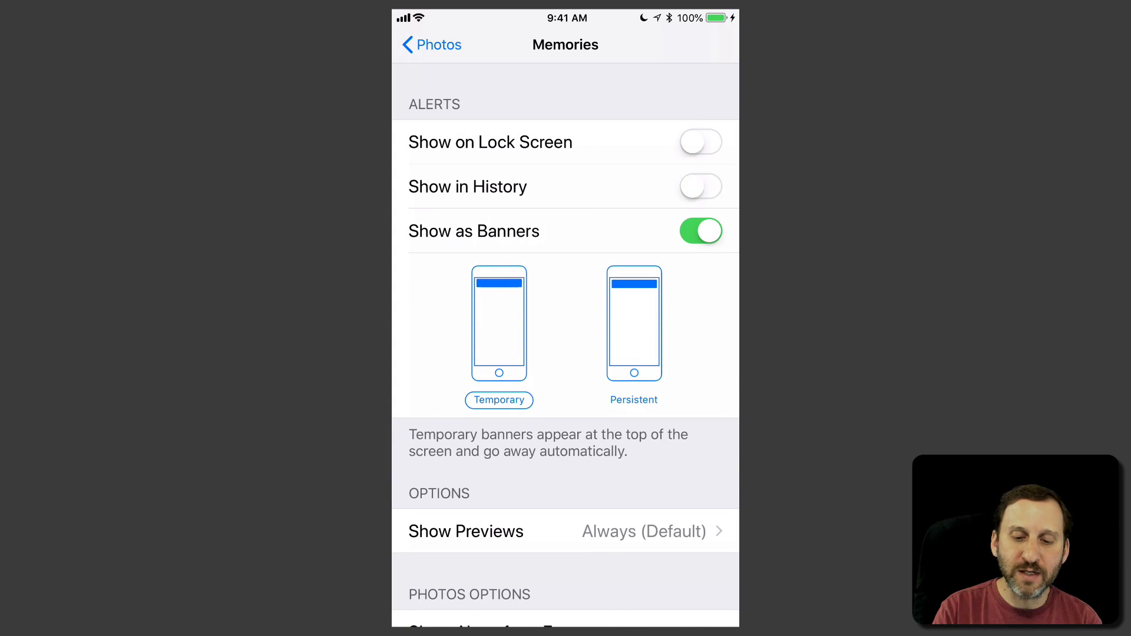
{"action": "left_click", "coordinate": [698, 231]}
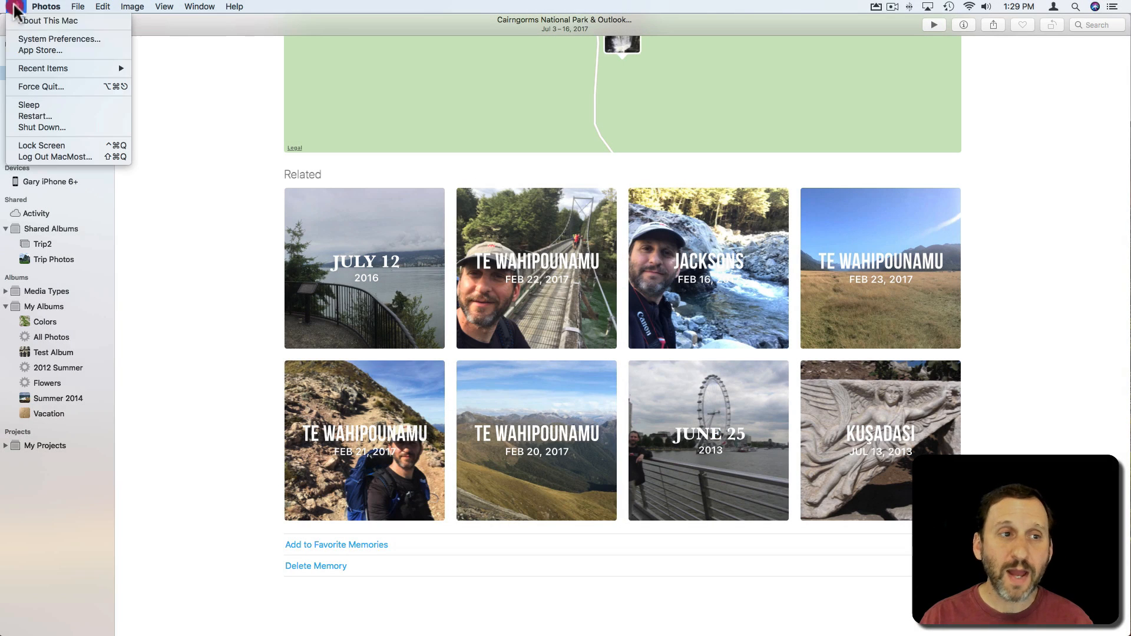
{"action": "left_click", "coordinate": [59, 39]}
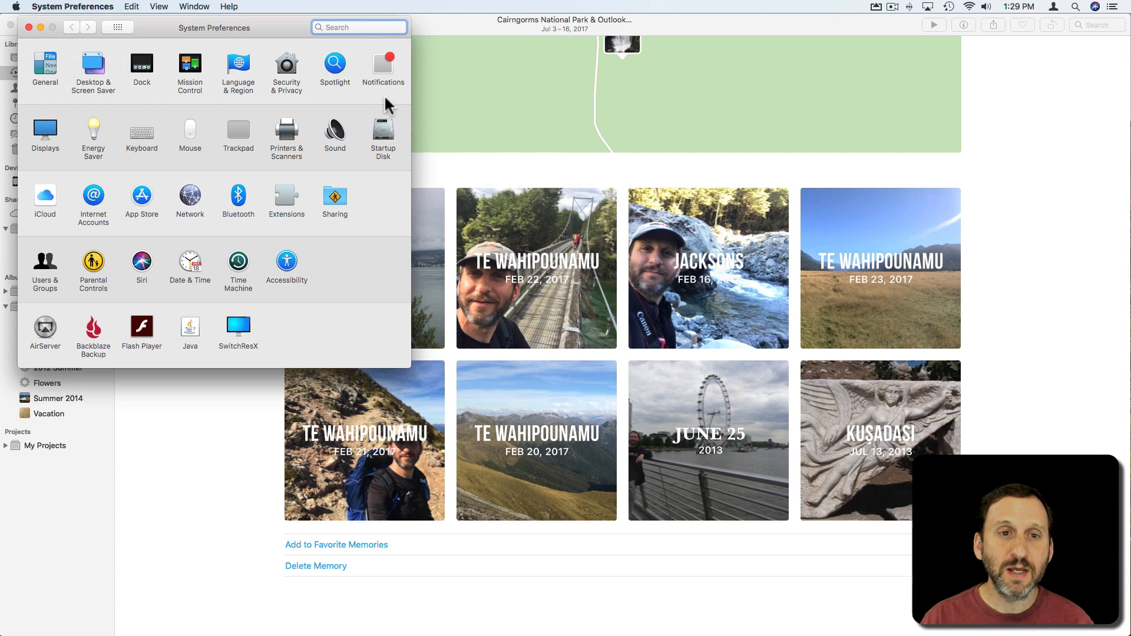
{"action": "left_click", "coordinate": [383, 65]}
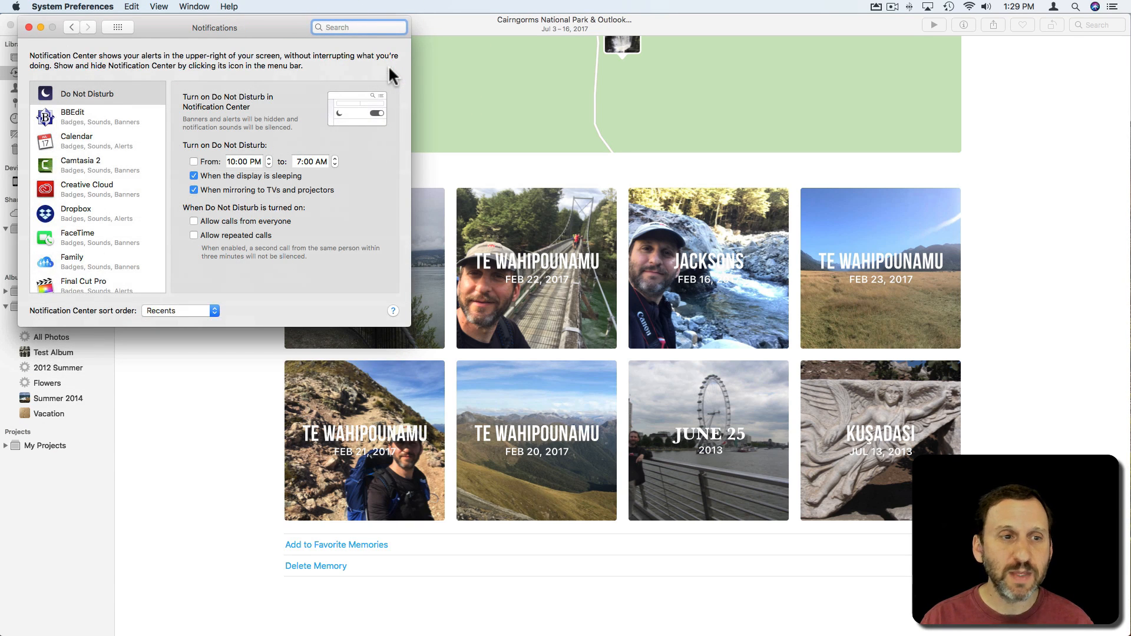
{"action": "scroll", "scroll_direction": "down", "scroll_amount": 3}
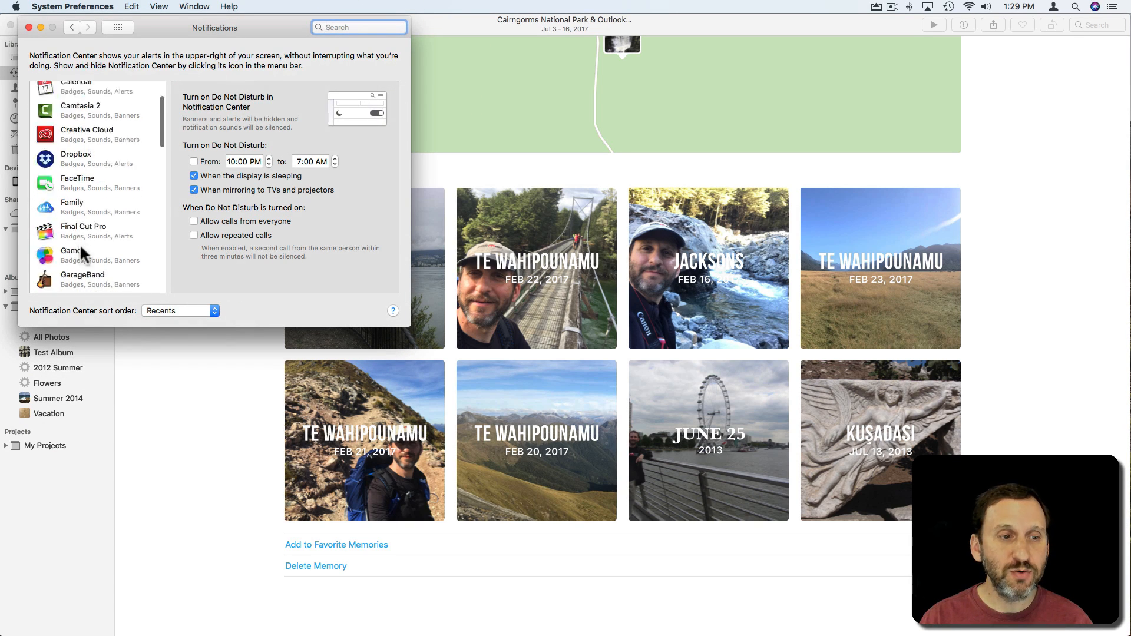
{"action": "scroll", "scroll_direction": "down", "scroll_amount": 3}
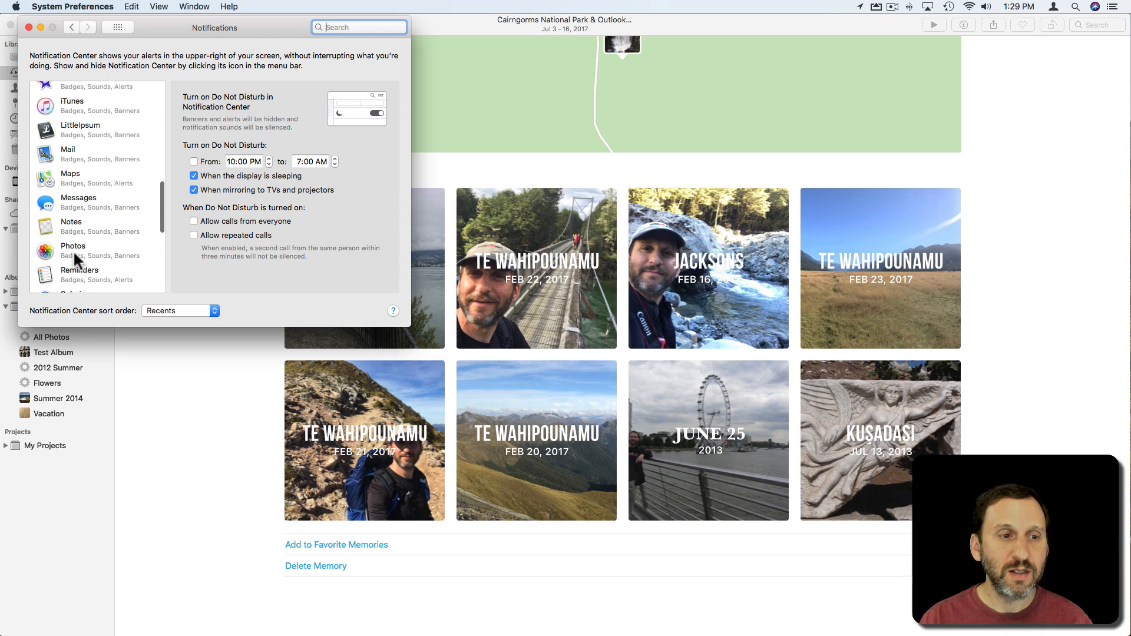
{"action": "left_click", "coordinate": [72, 245]}
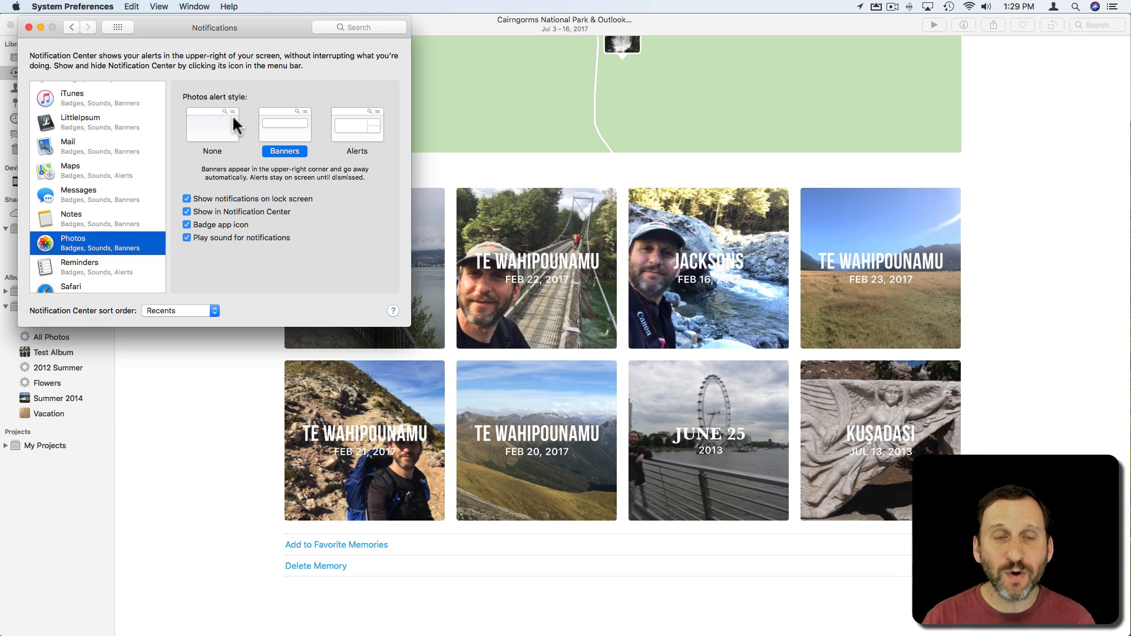
{"action": "mouse_move", "coordinate": [456, 97]}
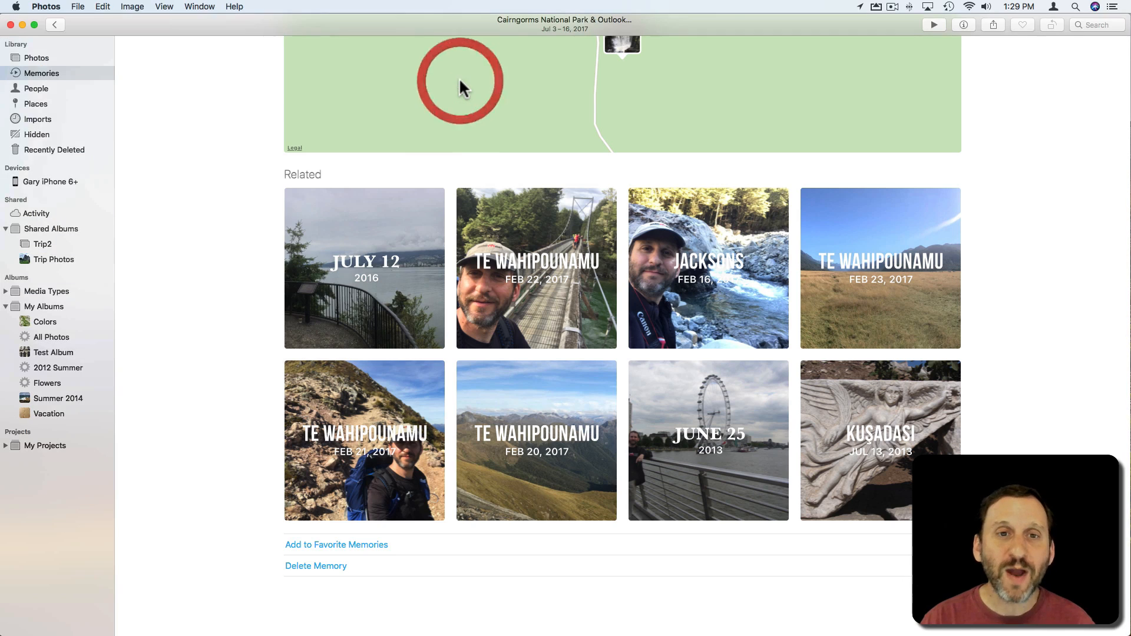
Uncheck Show Memories Notification in the General tab of Photos Preferences.
{"action": "left_click", "coordinate": [46, 6]}
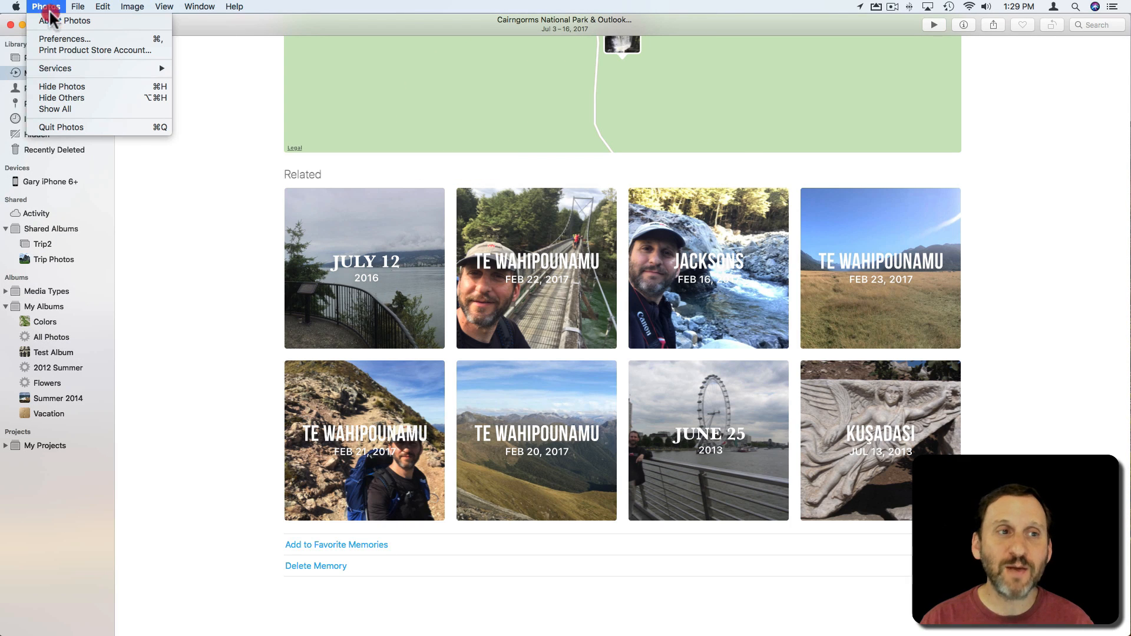
{"action": "left_click", "coordinate": [63, 39]}
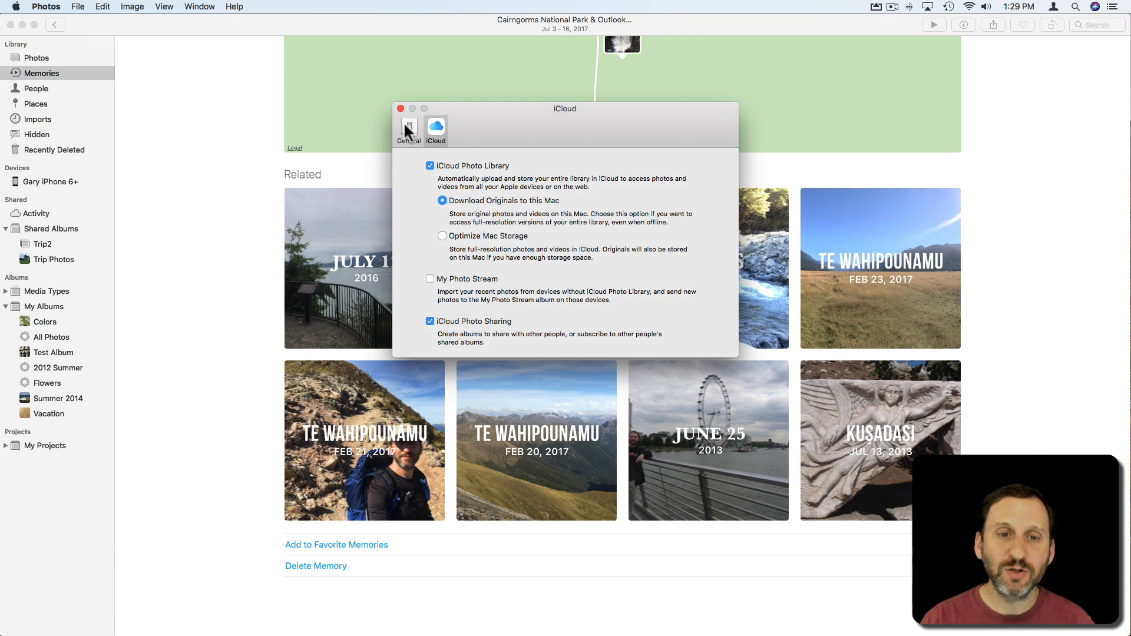
{"action": "left_click", "coordinate": [409, 129]}
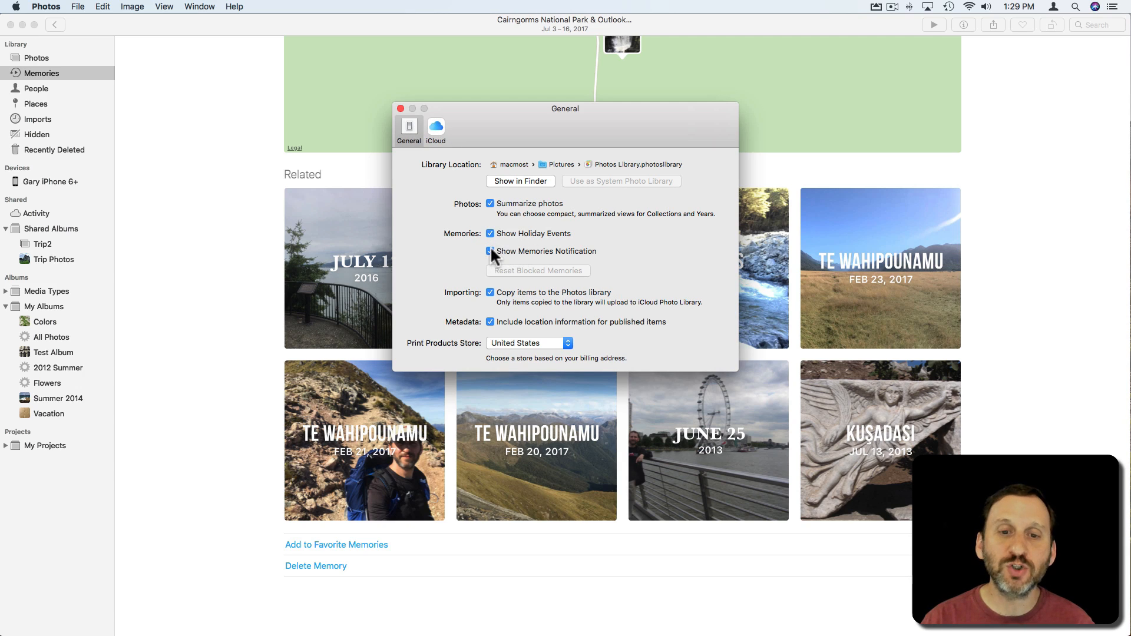
{"action": "left_click", "coordinate": [490, 251]}
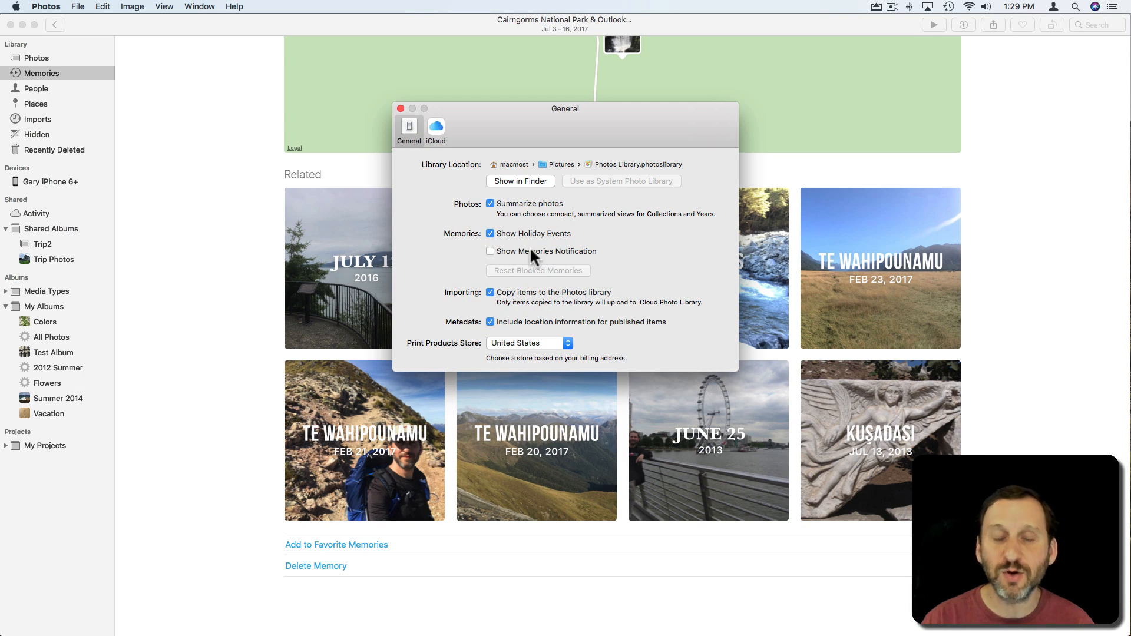